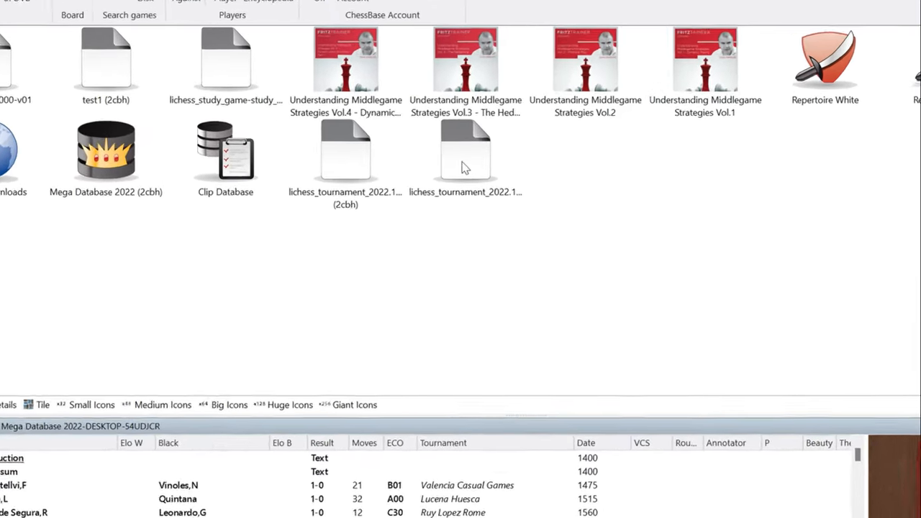
- Show the lichess Blitz Titled Arena October '22 database games in the preview list
click(467, 152)
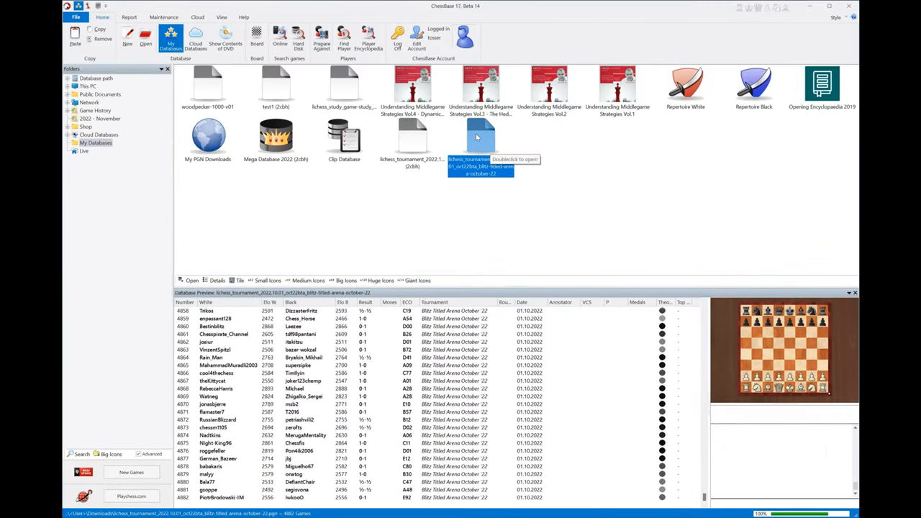
- Convert the tournament database to 2CBH format, deleting the old database files
right_click(481, 137)
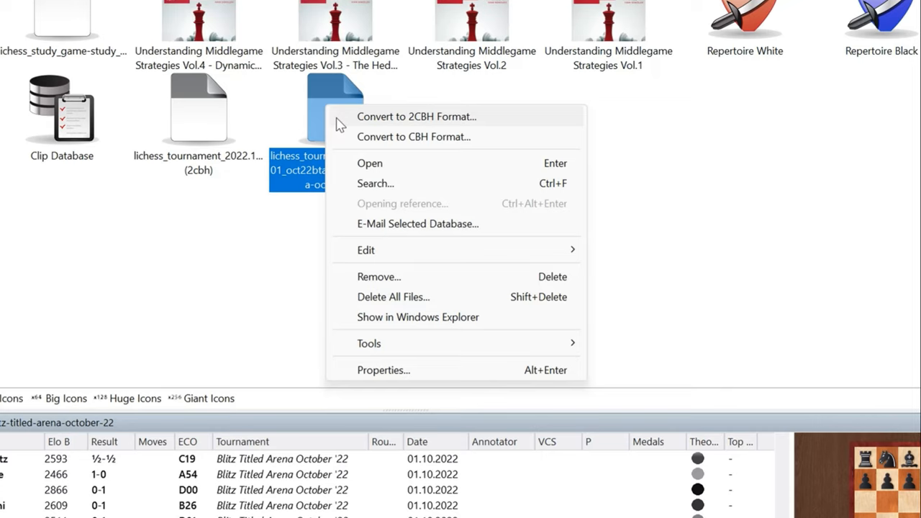
click(414, 137)
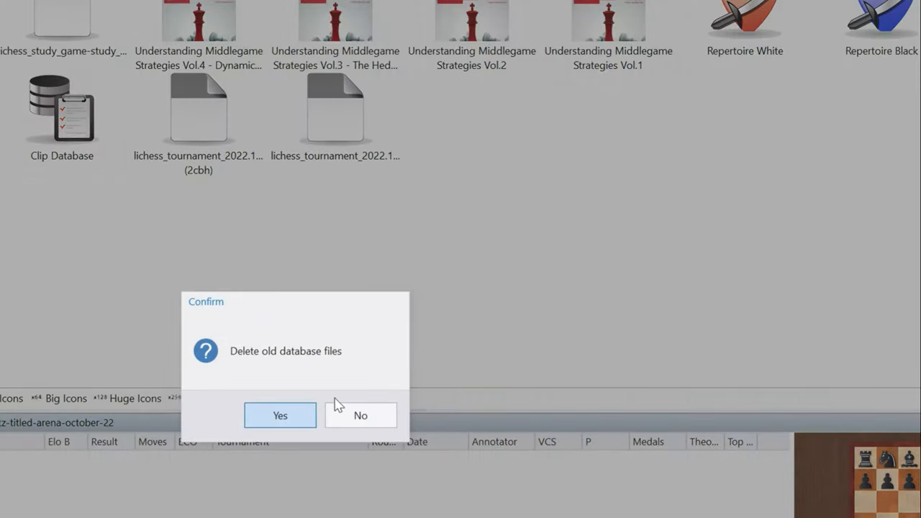
click(279, 415)
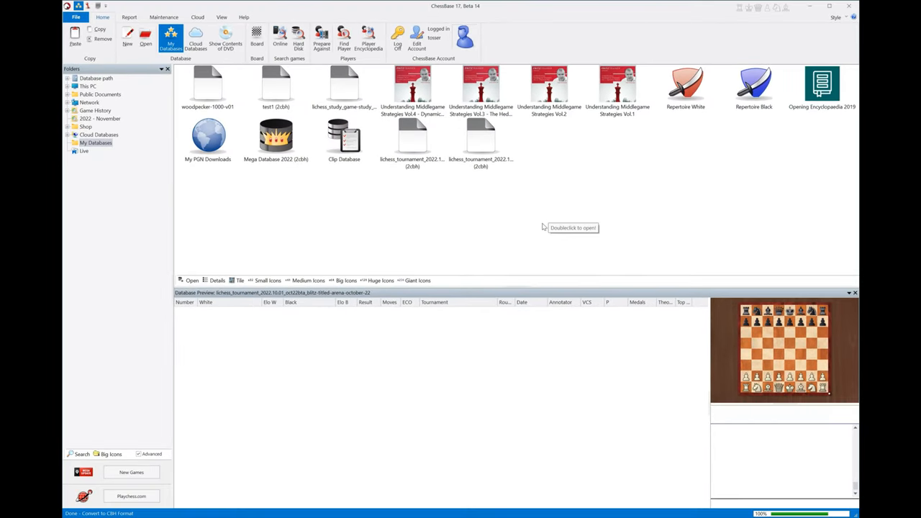
mouse_move(486, 144)
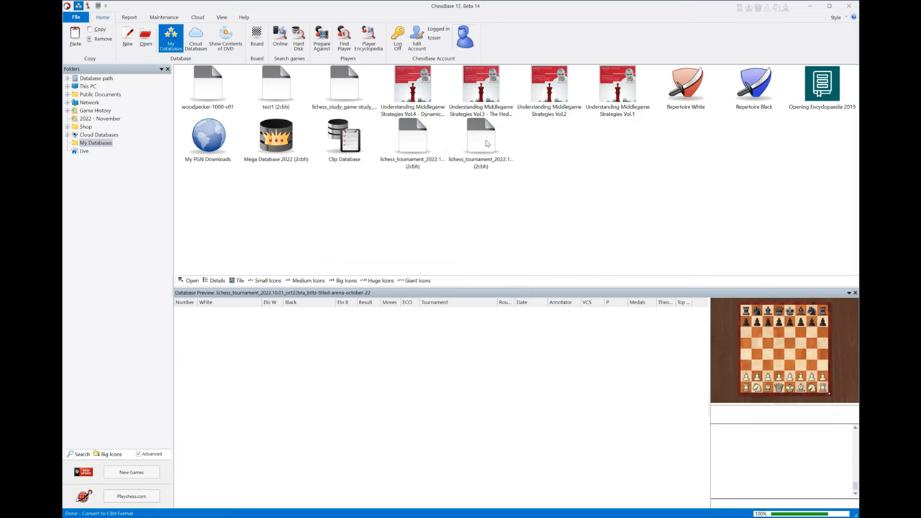
- Open the converted database and run Set Beauty on all games starting from game 1
double_click(481, 137)
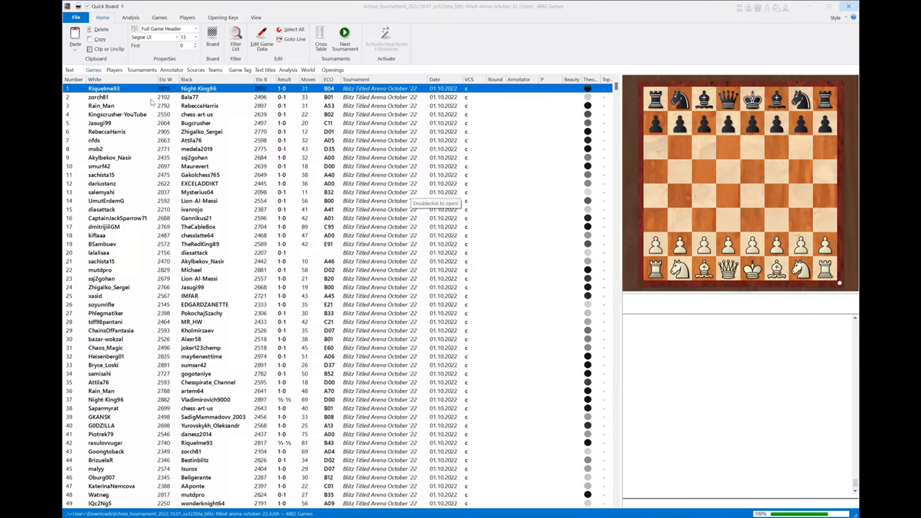
mouse_move(159, 17)
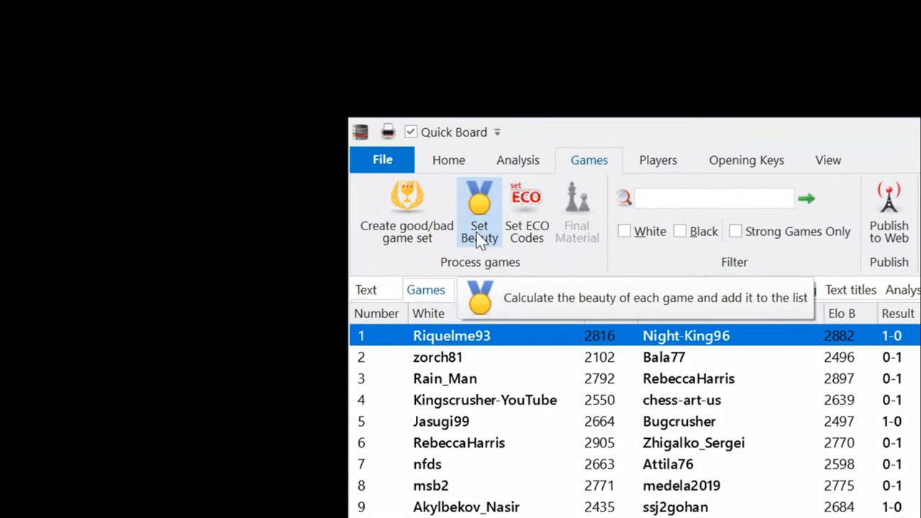
click(479, 213)
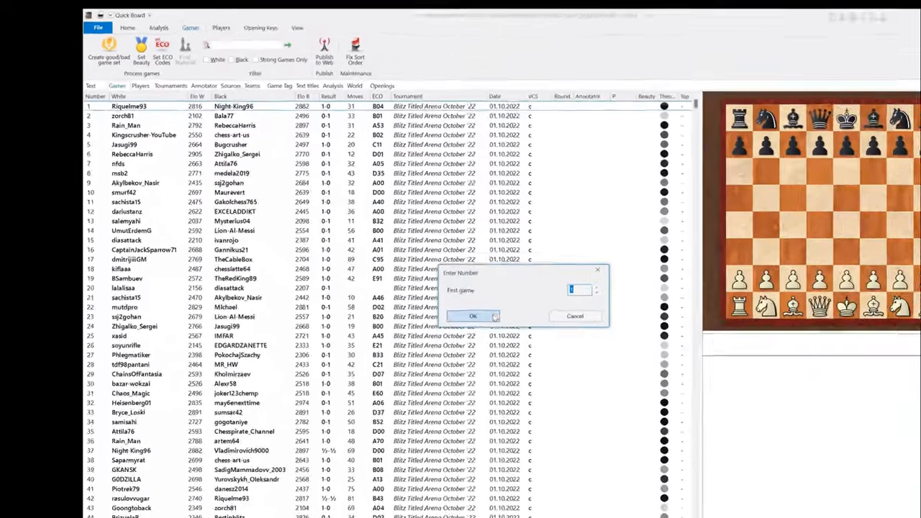
click(472, 317)
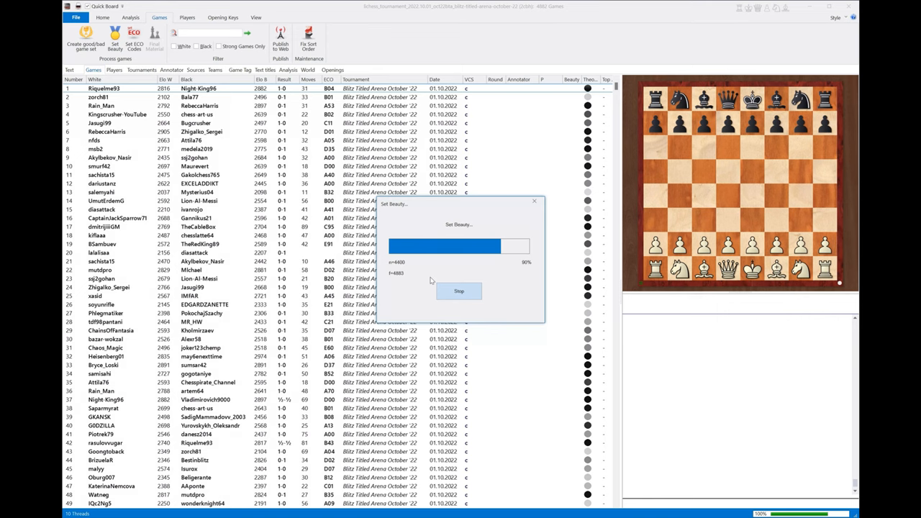
- Browse down the game list checking which games earned medals in the Beauty column
click(458, 291)
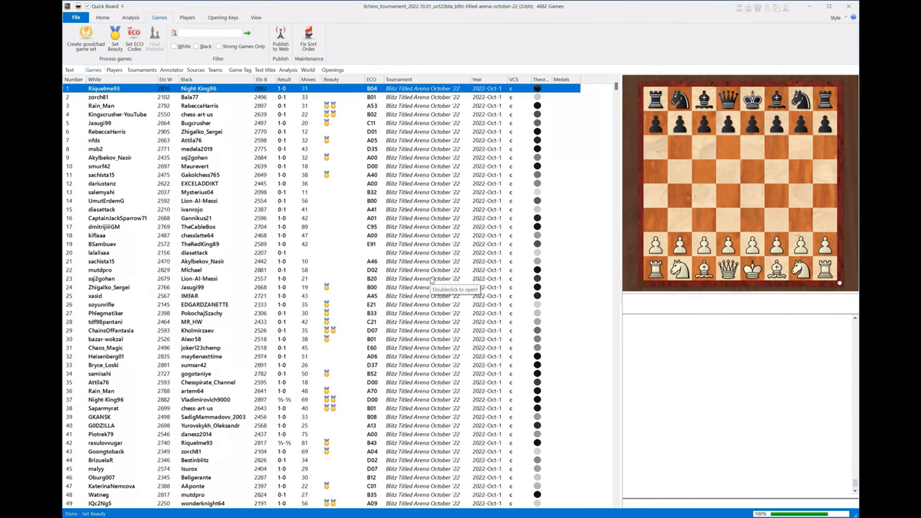
scroll(down, 3)
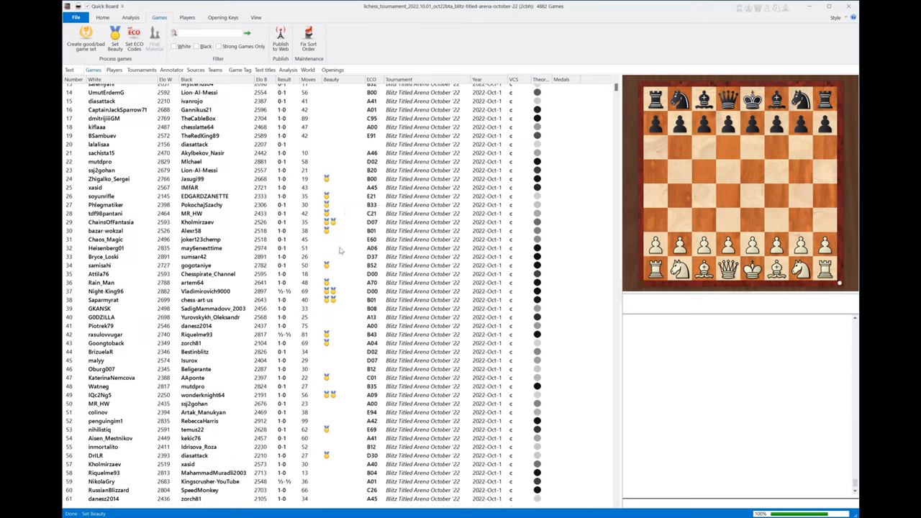
scroll(down, 3)
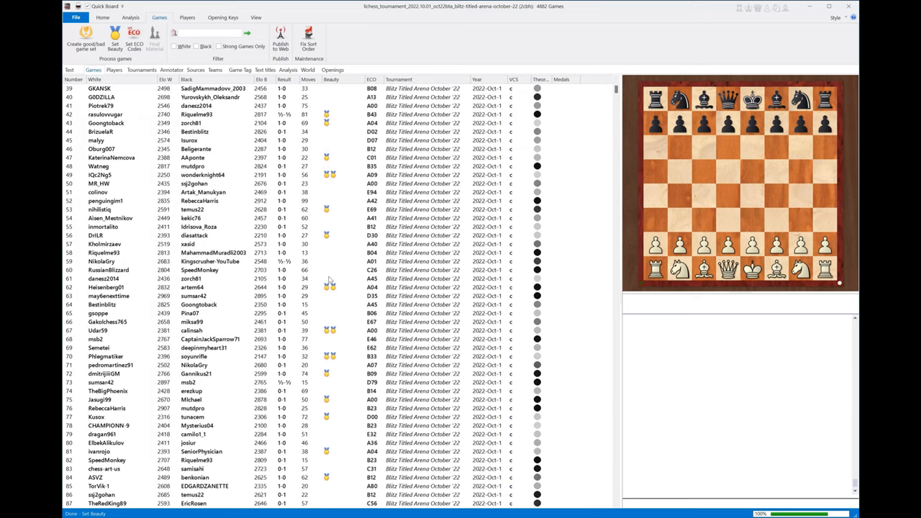
scroll(down, 3)
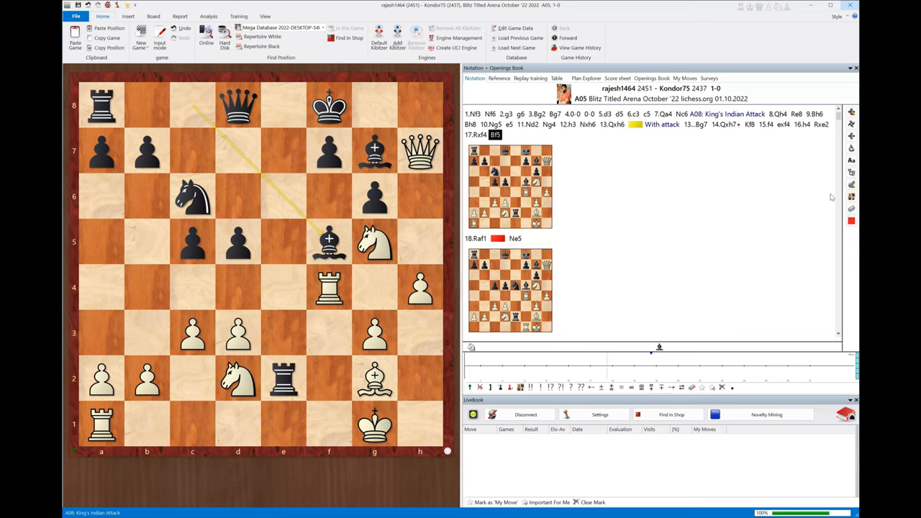
click(475, 239)
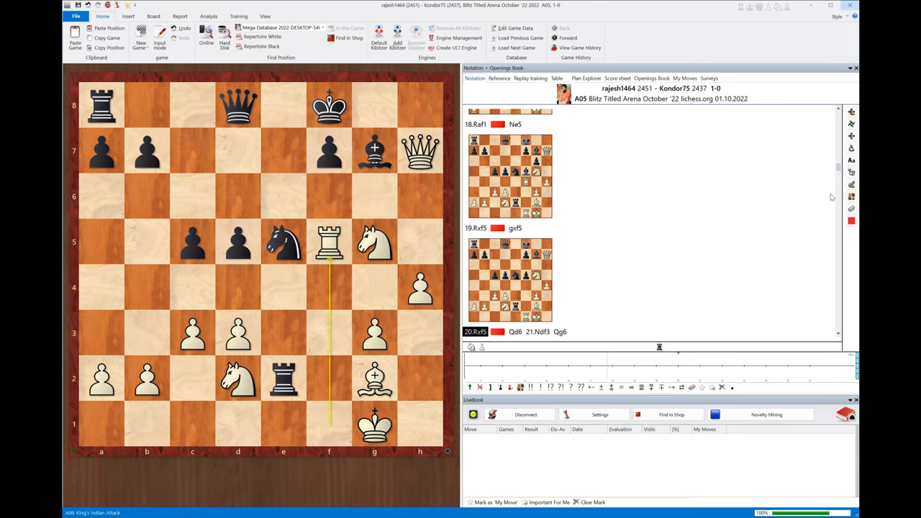
click(537, 331)
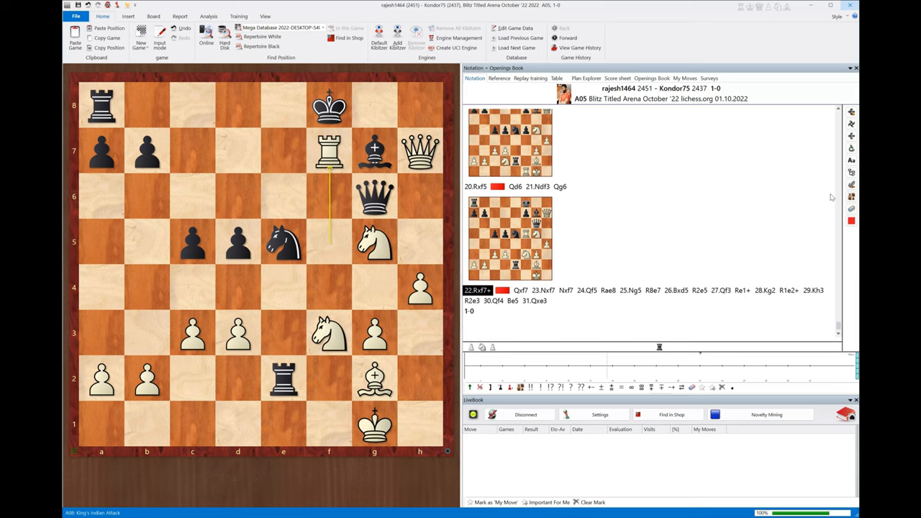
click(520, 291)
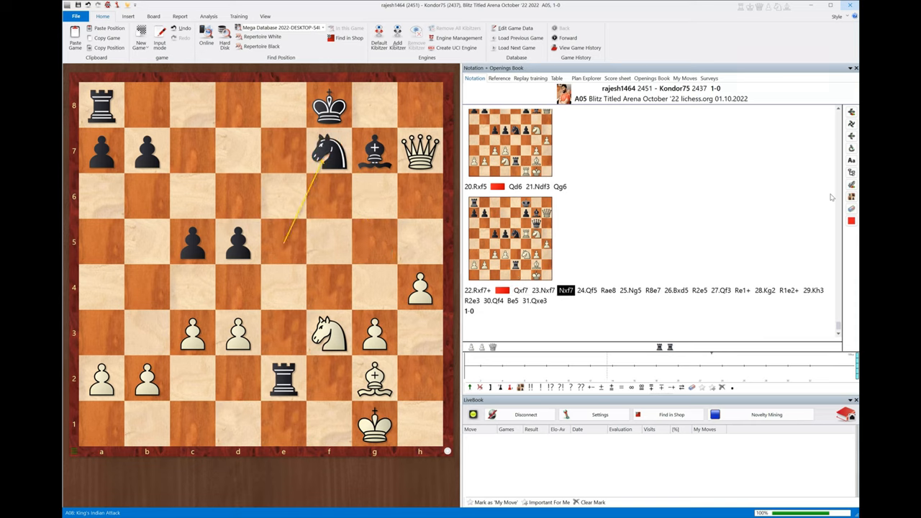
click(565, 291)
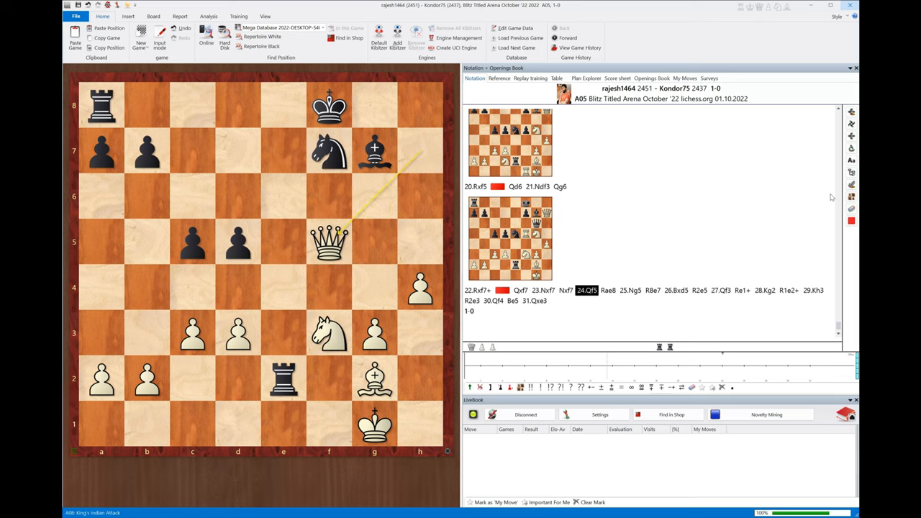
mouse_move(760, 167)
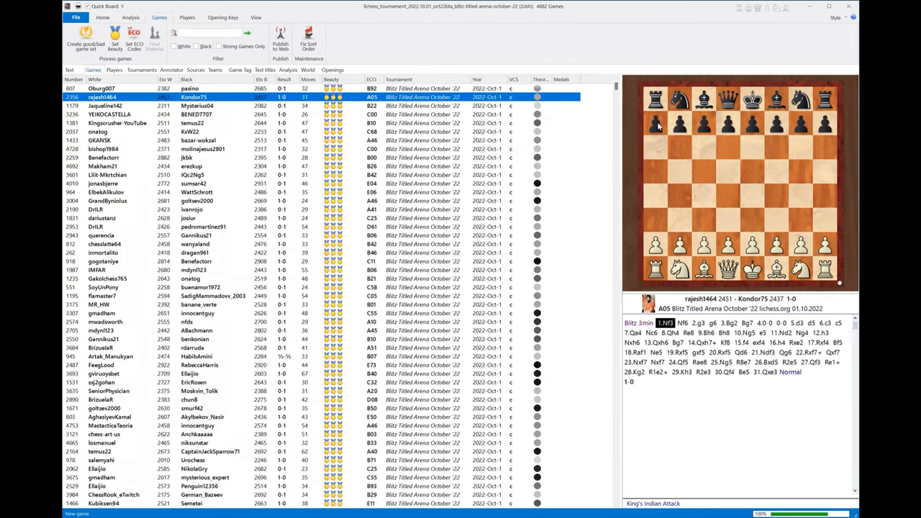
mouse_move(653, 78)
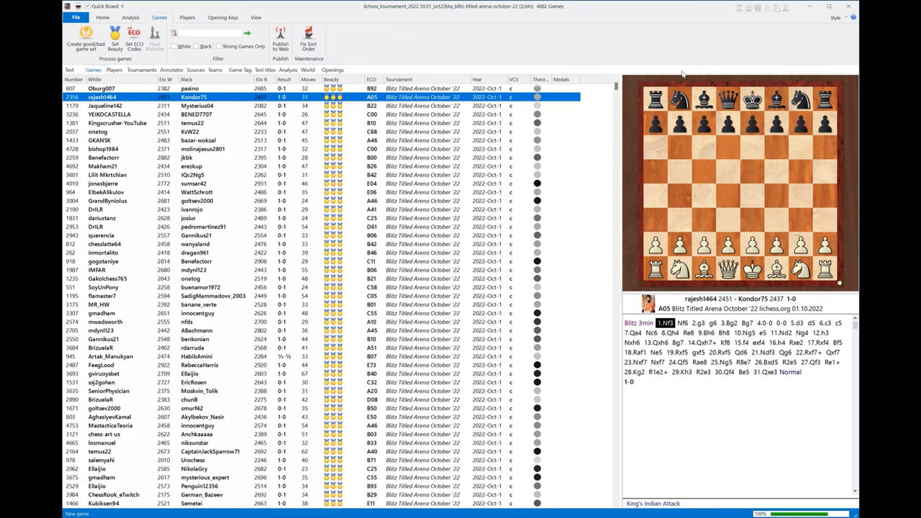
mouse_move(747, 40)
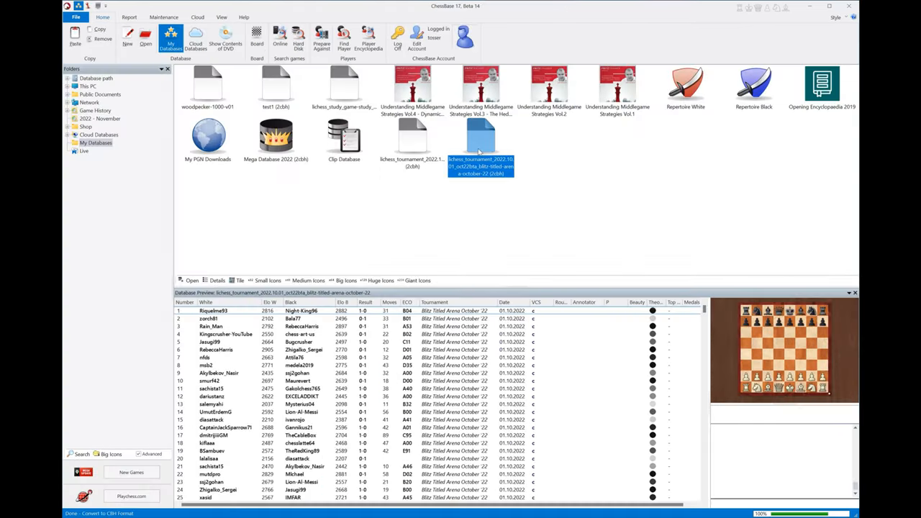
mouse_move(481, 137)
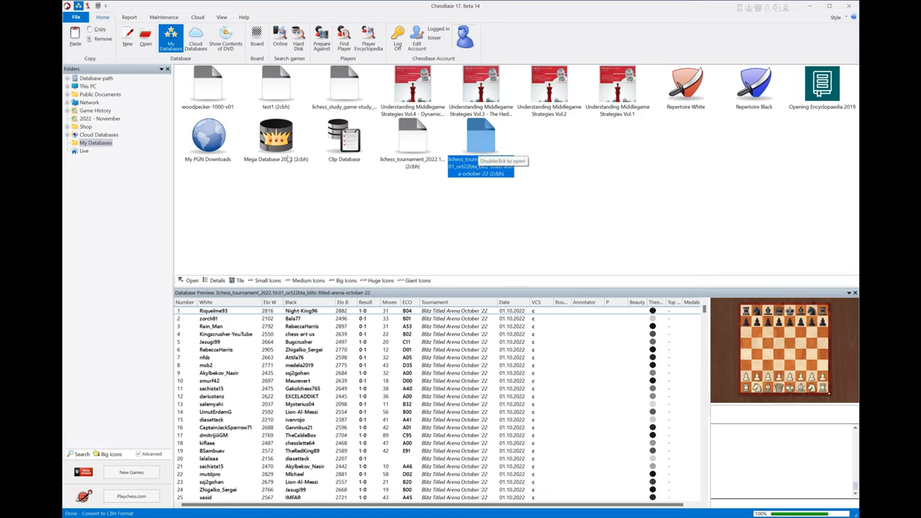
mouse_move(281, 147)
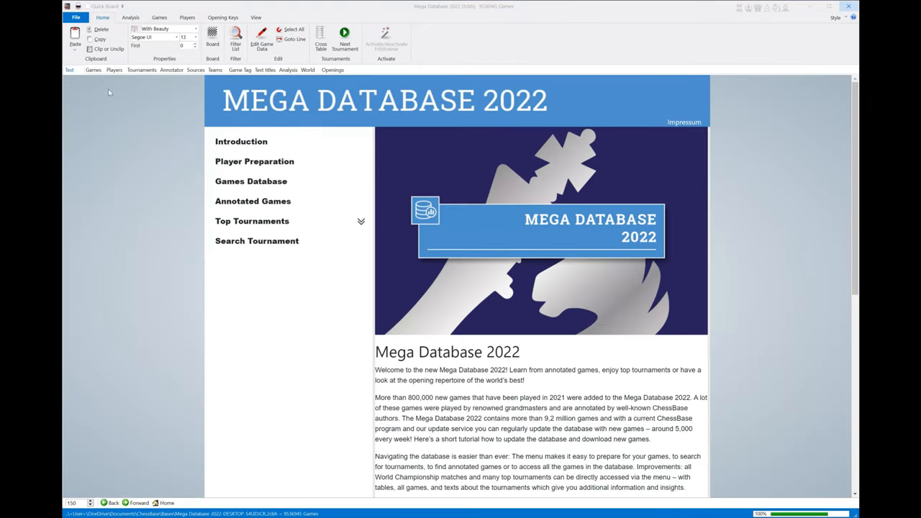
click(114, 69)
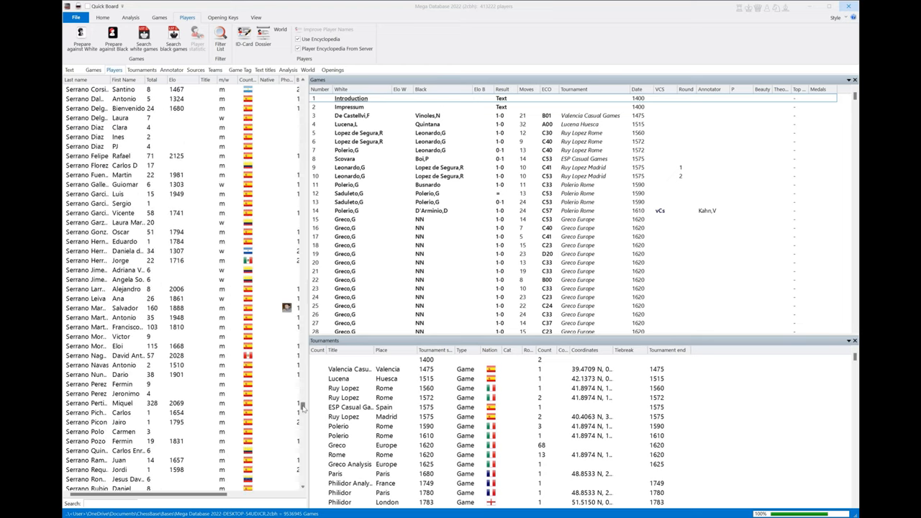
- Scroll the Mega Database 2022 Players list down to Tal, Mikhail
scroll(down, 3)
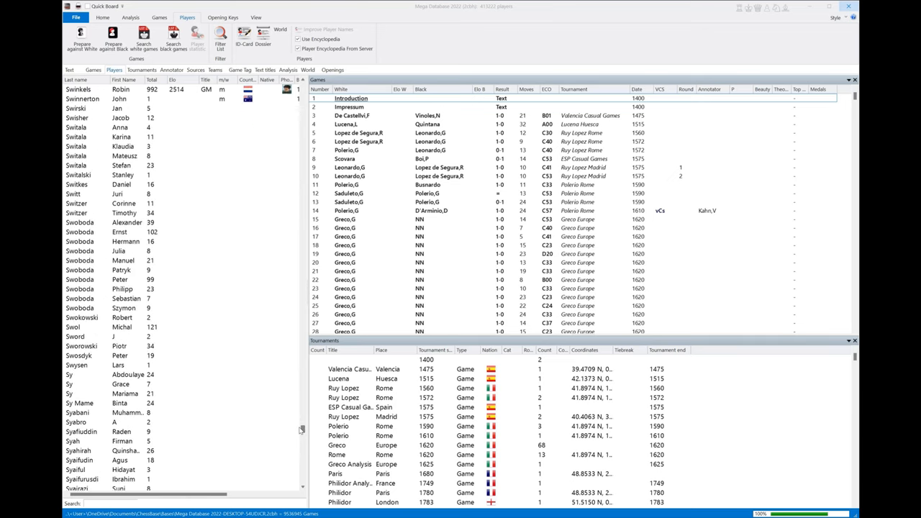
scroll(down, 3)
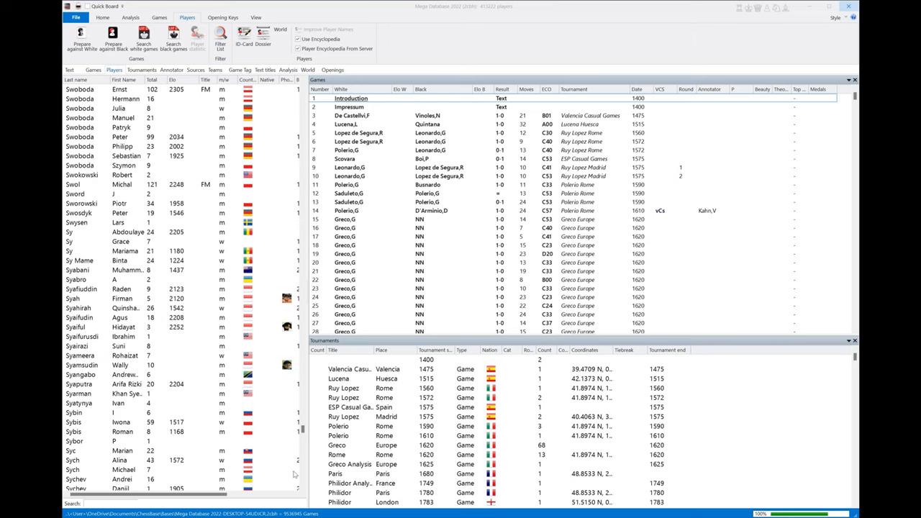
scroll(down, 3)
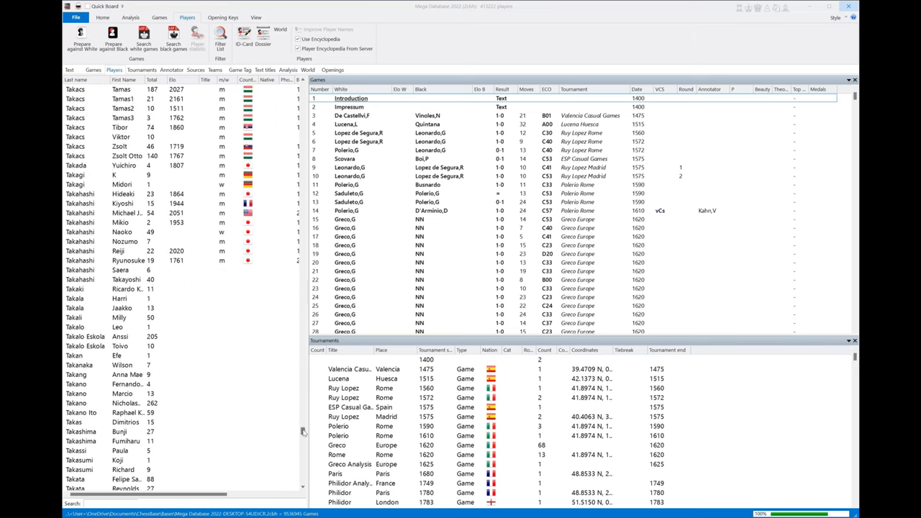
scroll(down, 3)
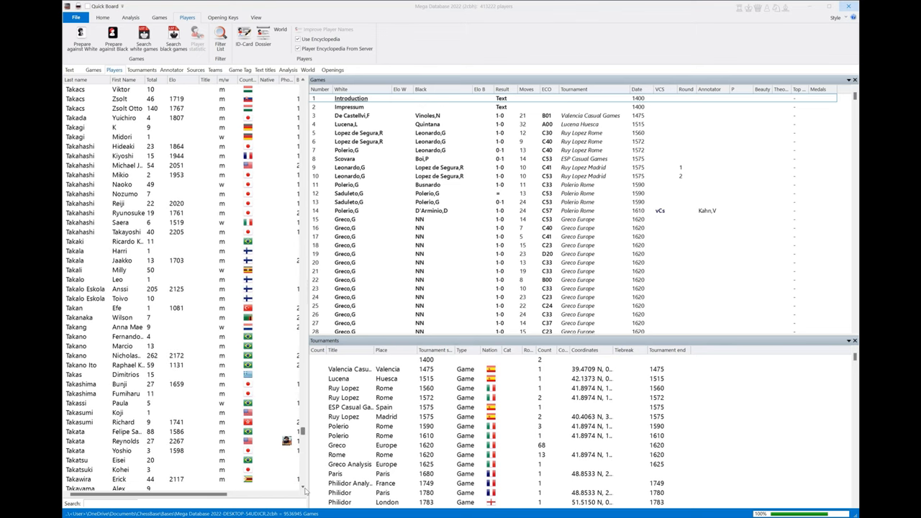
scroll(down, 3)
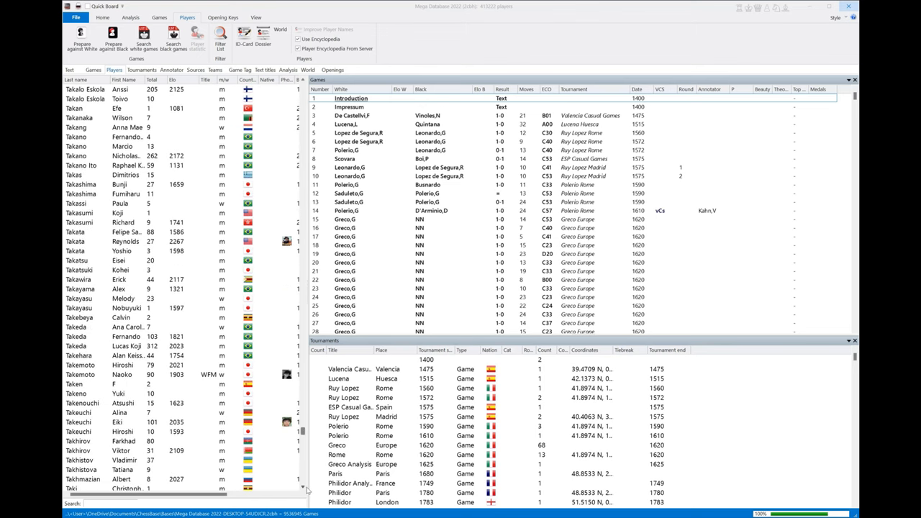
scroll(down, 3)
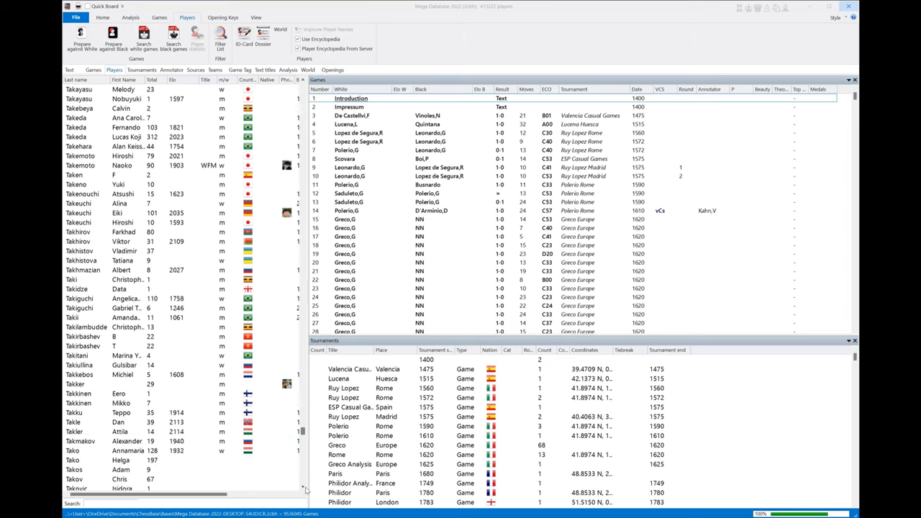
scroll(down, 3)
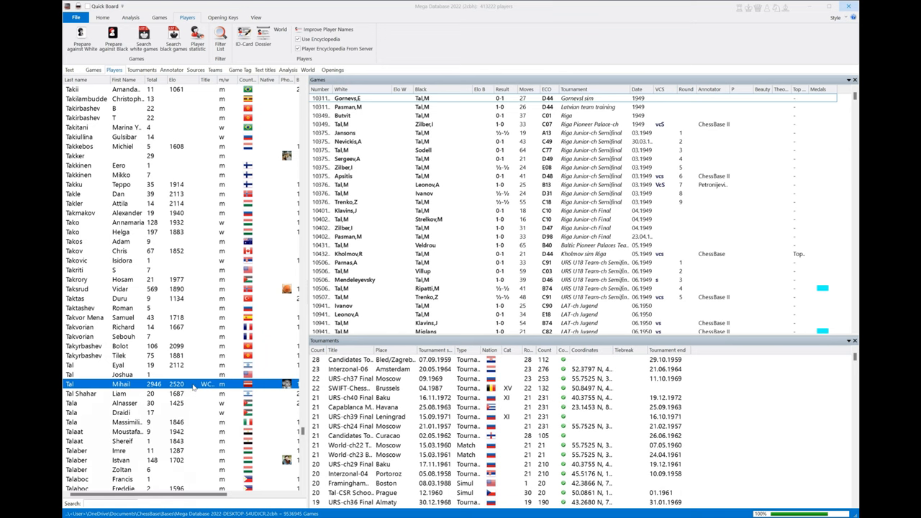
click(245, 35)
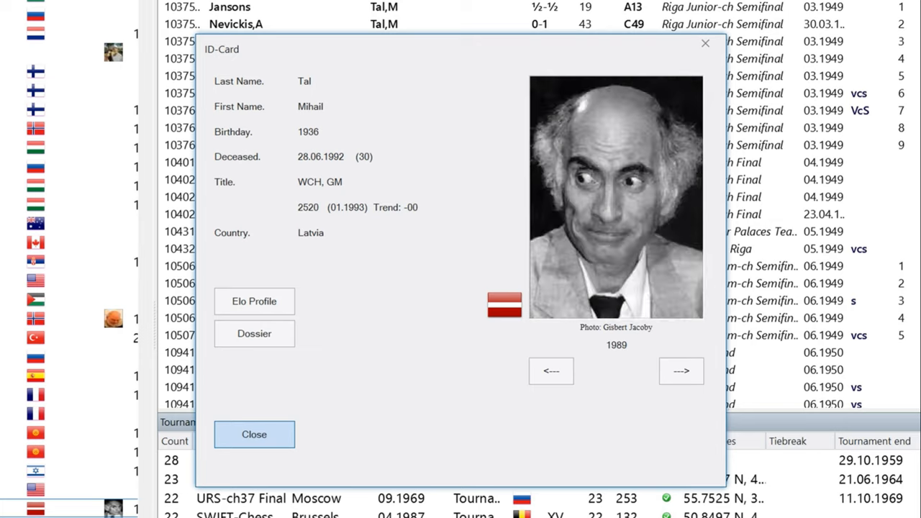
click(681, 371)
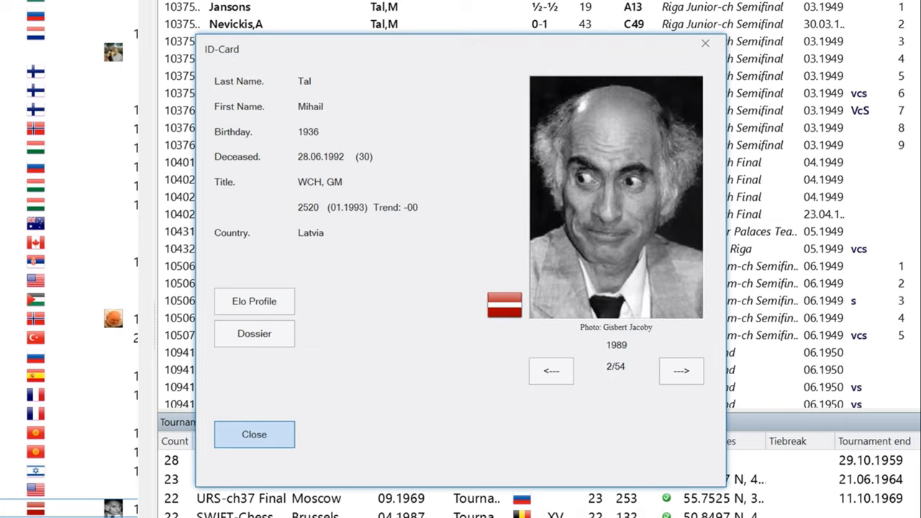
click(681, 371)
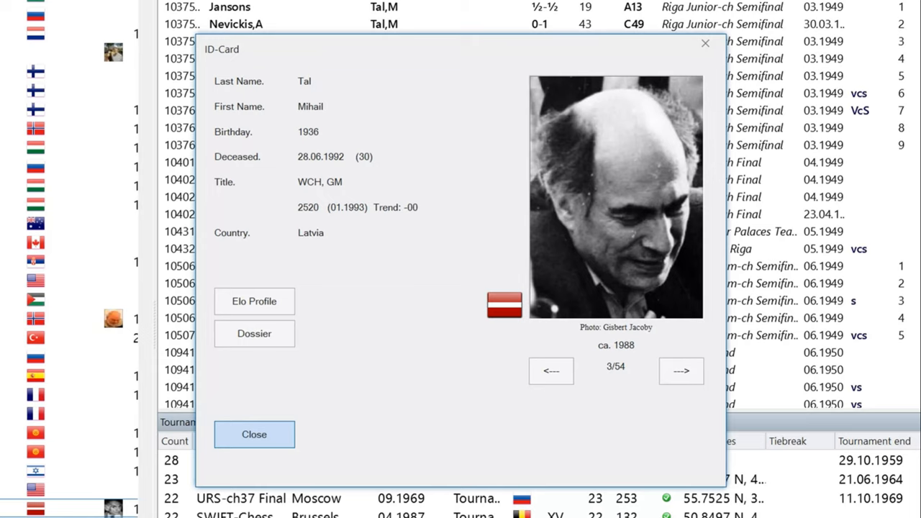
click(681, 371)
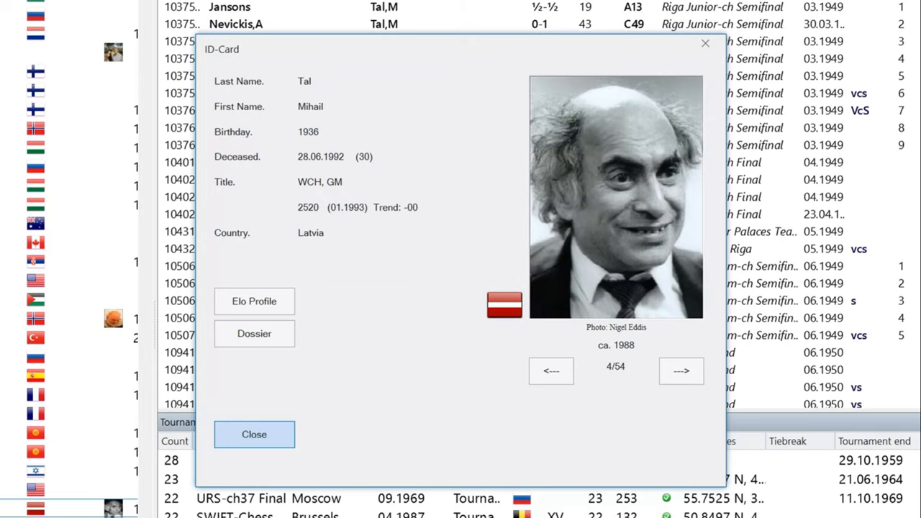
click(681, 371)
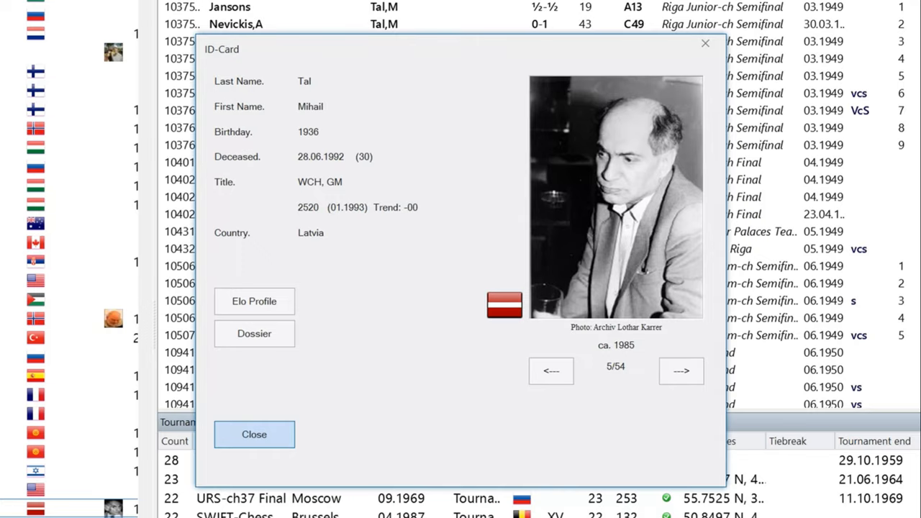
click(681, 371)
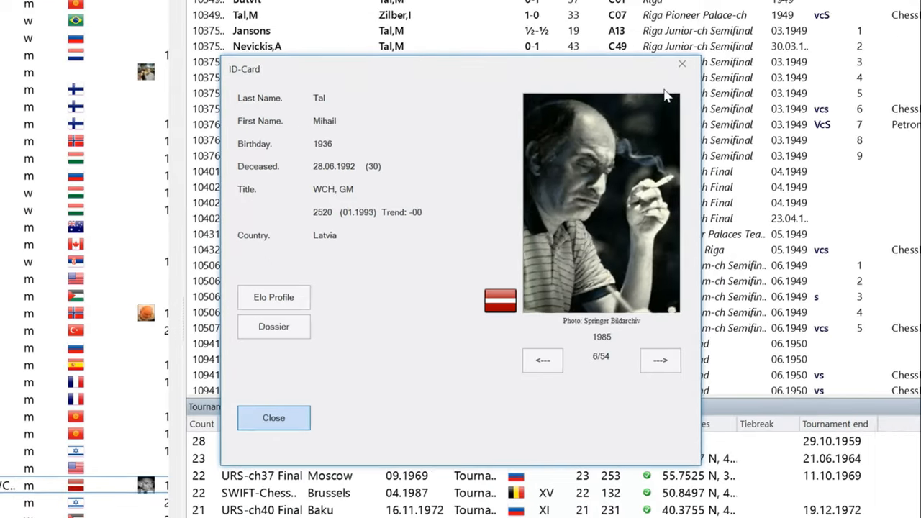
click(273, 417)
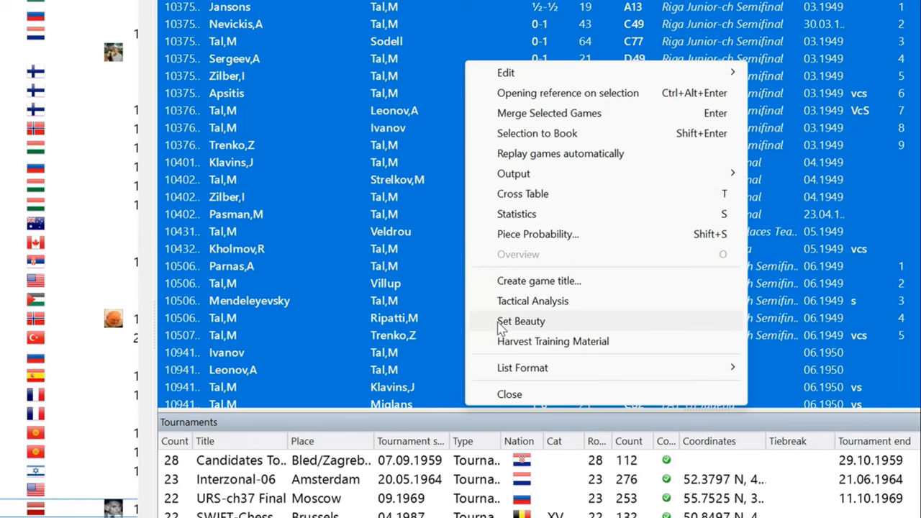
- Compute beauty medals for all of Tal's games and sort the list by the Beauty column
click(521, 321)
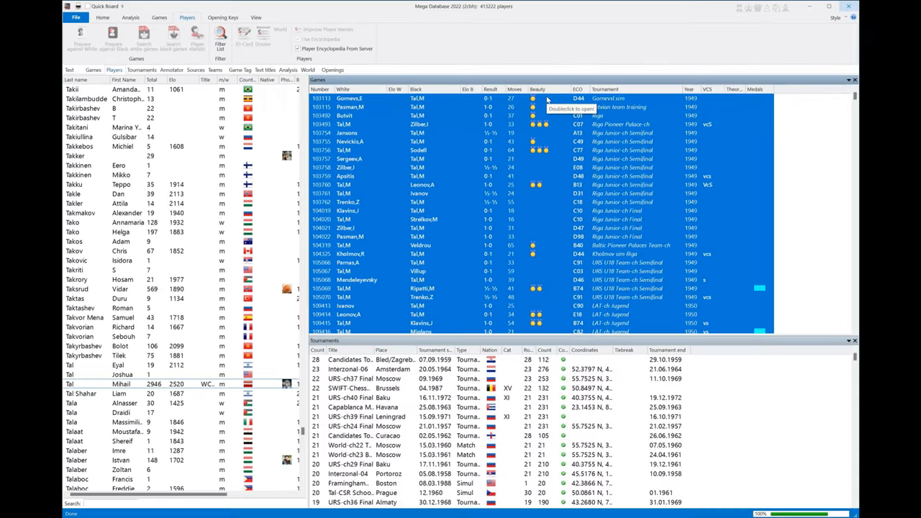
mouse_move(535, 164)
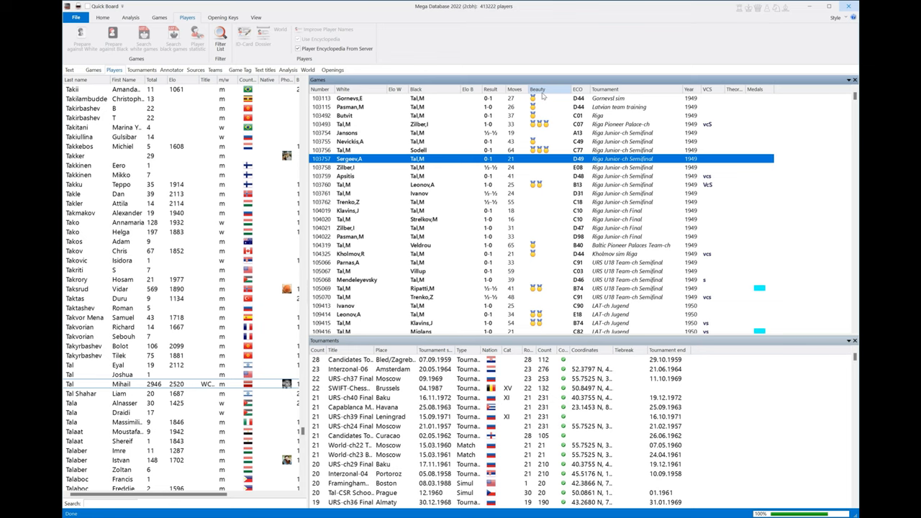
click(538, 89)
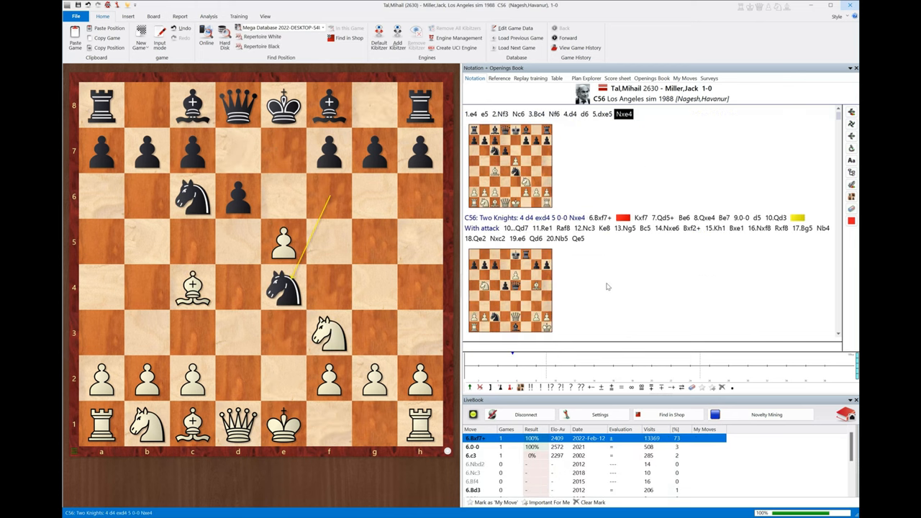
mouse_move(615, 303)
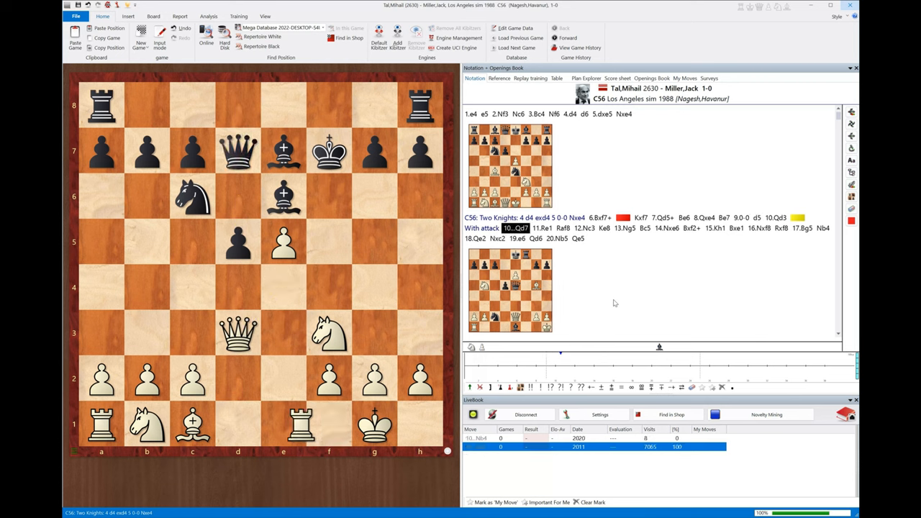
- Jump through the Tal–Miller game past 20.Nb5 to 33.e7 with White's pawn near promotion
click(668, 228)
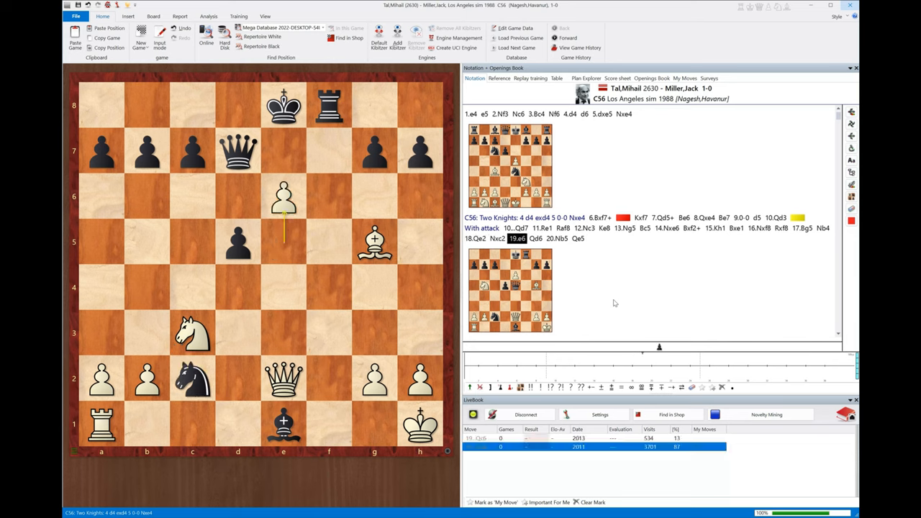
click(558, 239)
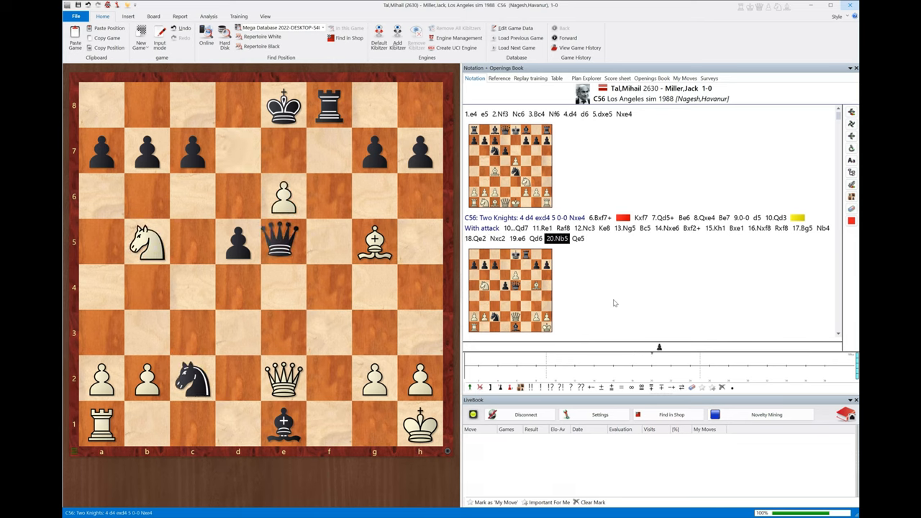
click(578, 239)
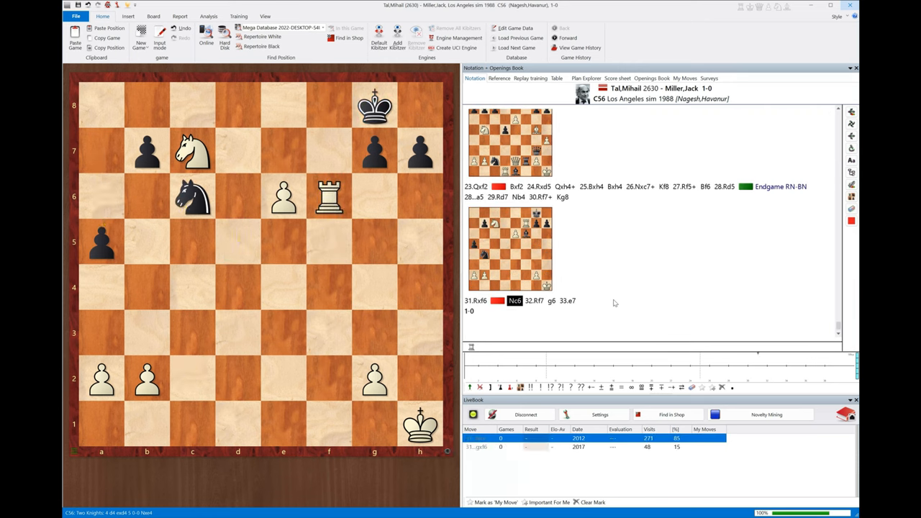
click(567, 301)
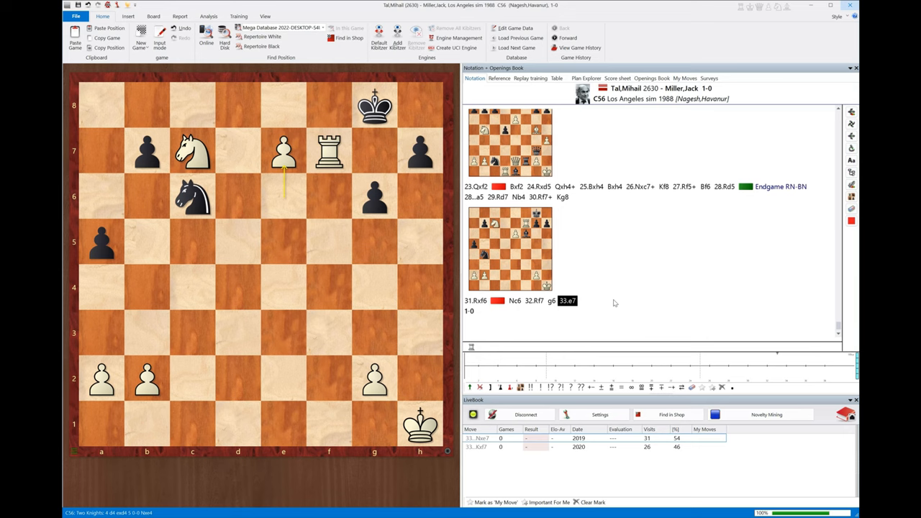
mouse_move(780, 117)
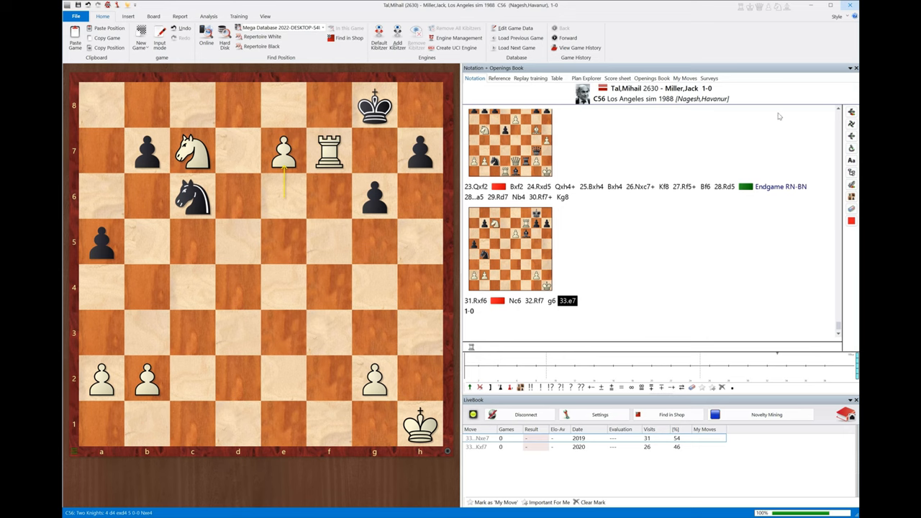